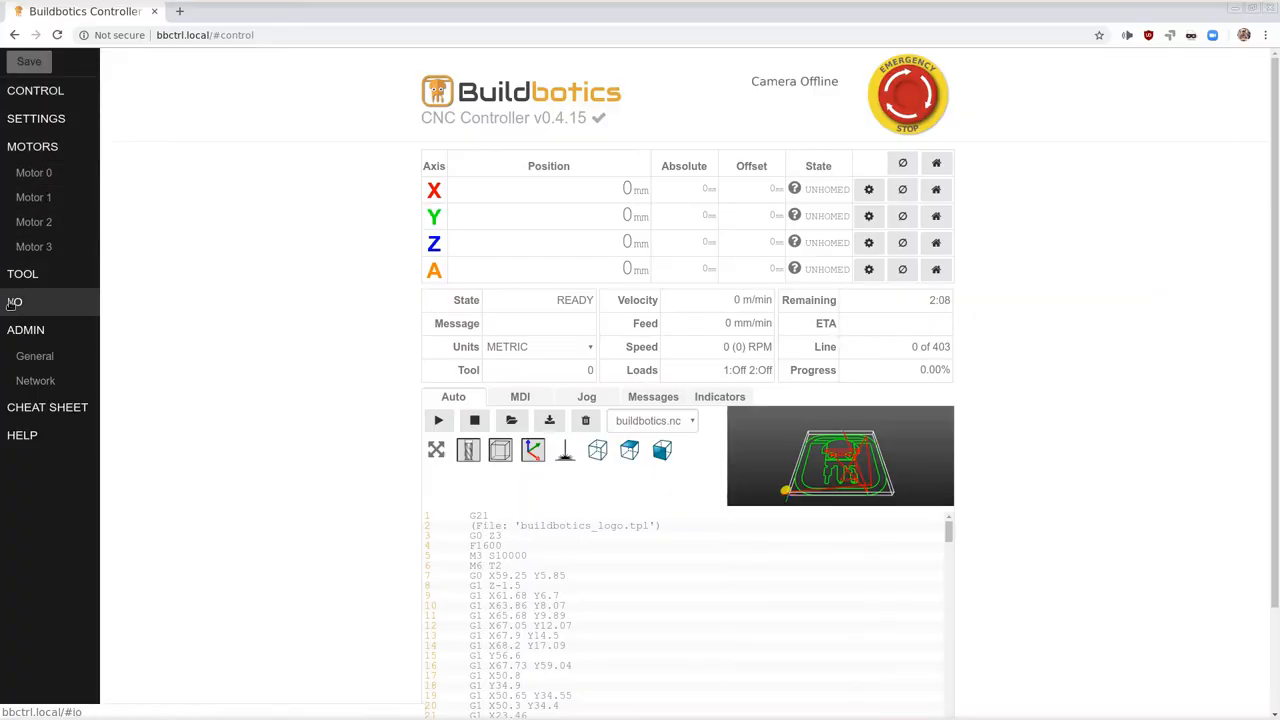
Switch to the Tool Configuration page from the left sidebar.
left_click(22, 272)
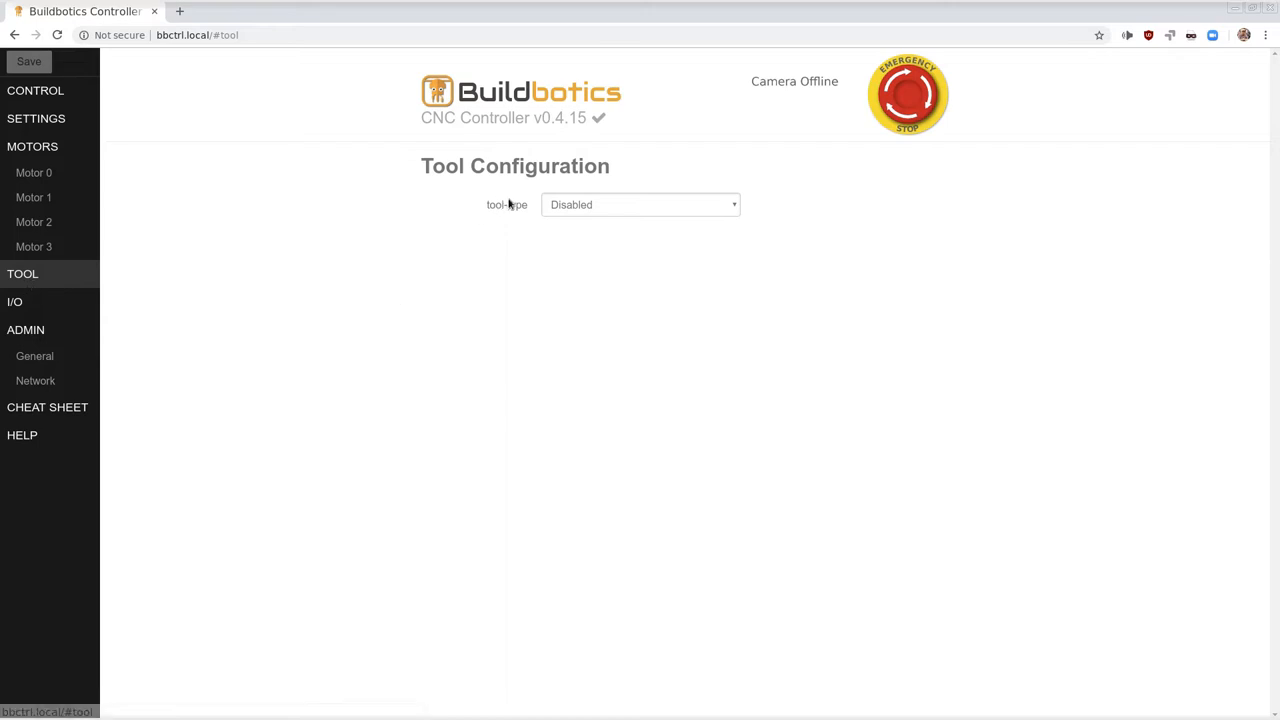
Choose Huanyang VFD as the tool type, revealing spindle and Modbus settings.
left_click(640, 204)
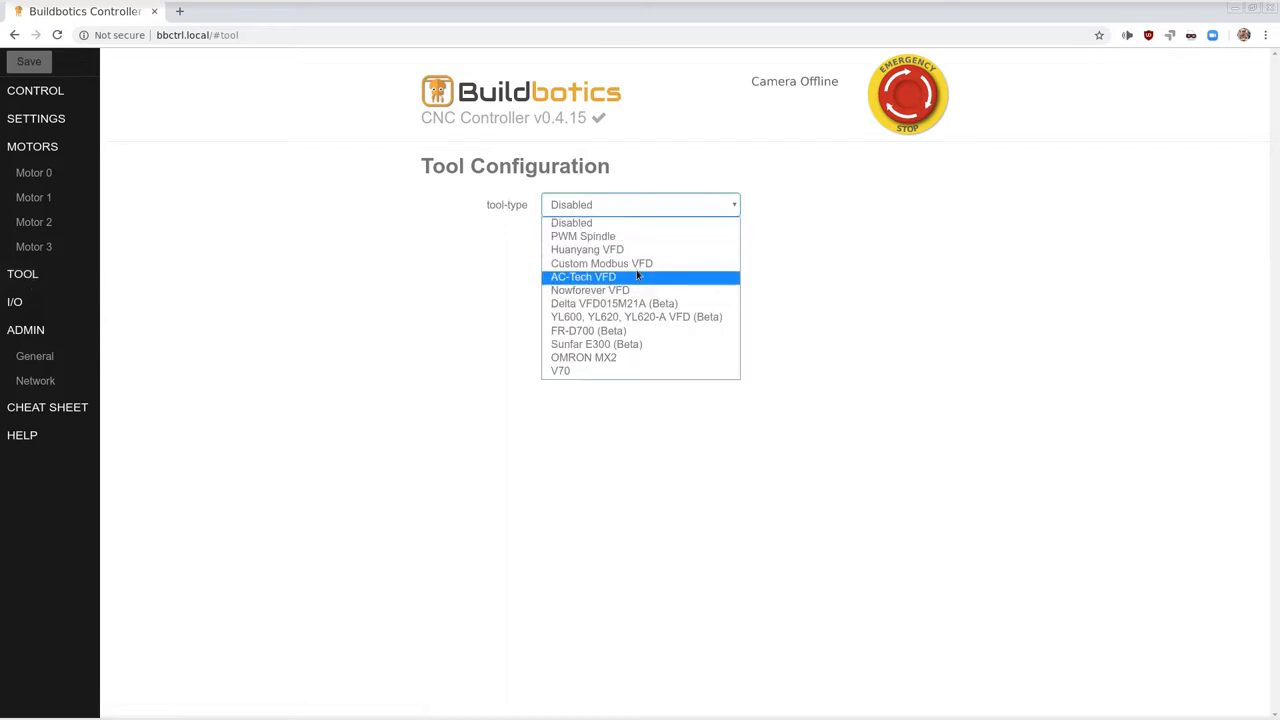
left_click(588, 248)
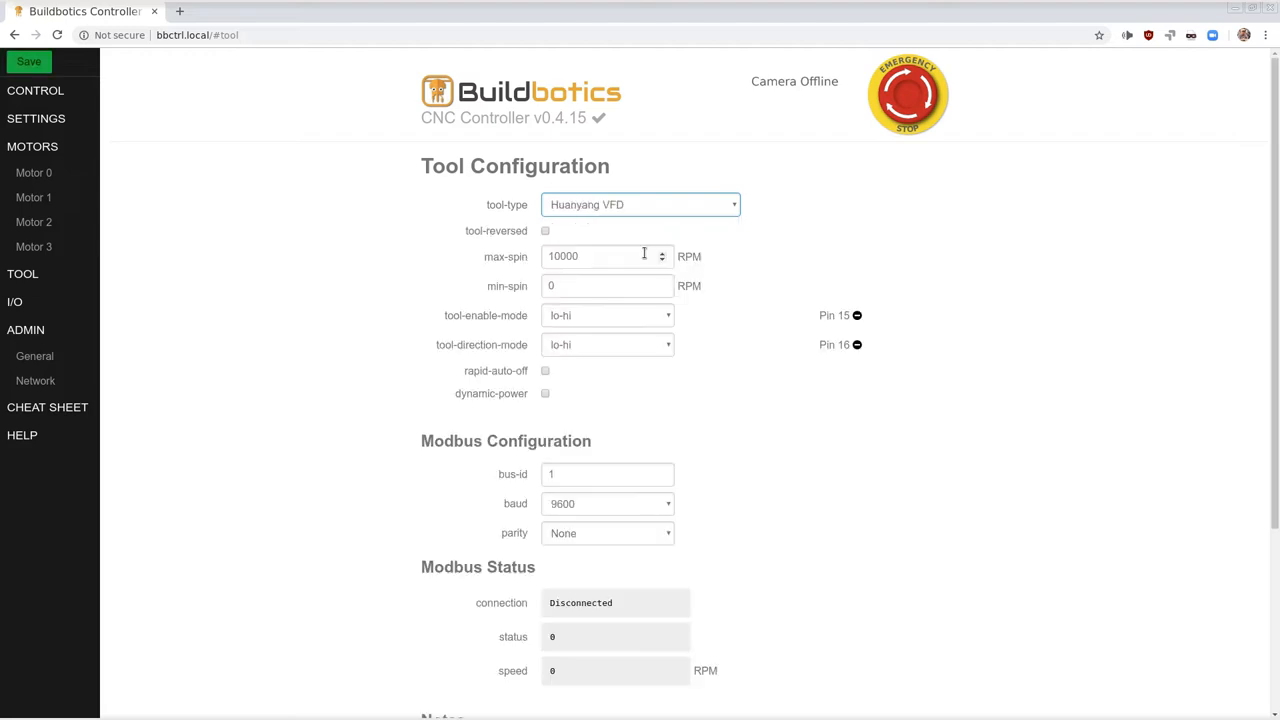
mouse_move(824, 494)
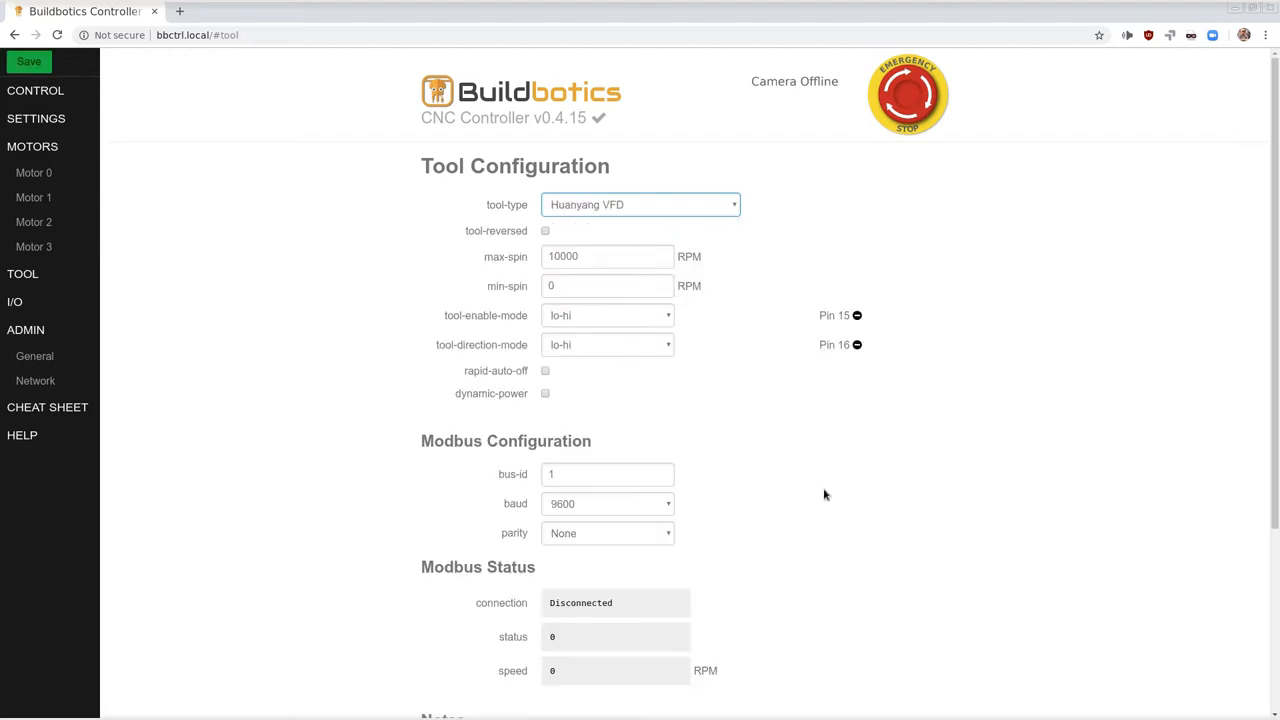
Scroll down to review the Modbus Status and the VFD front-panel parameter notes.
scroll("down", 3)
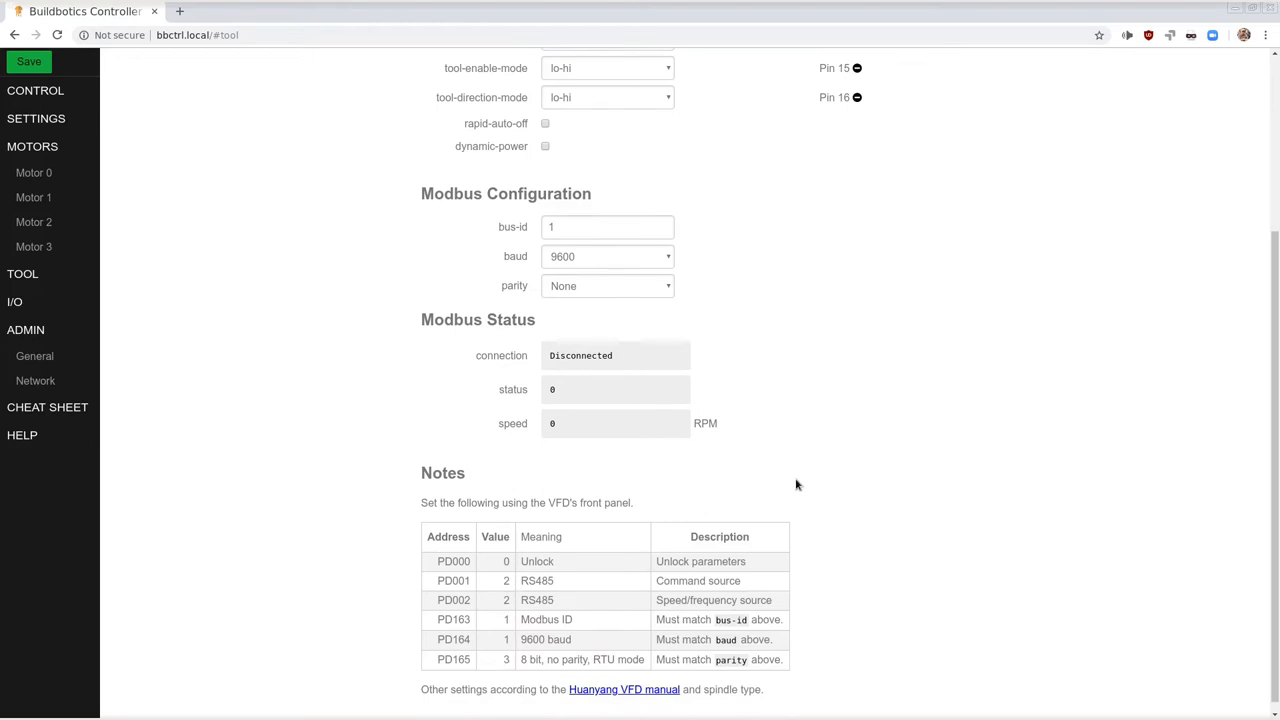
scroll("down", 3)
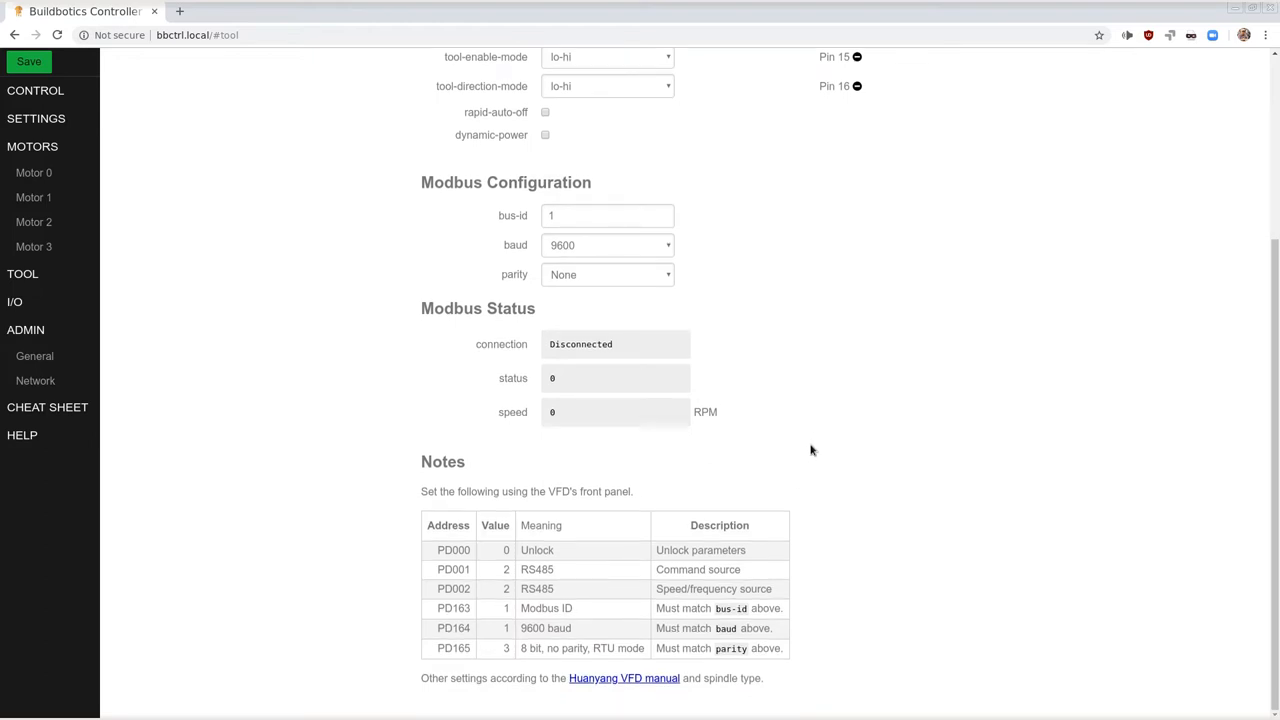
mouse_move(764, 632)
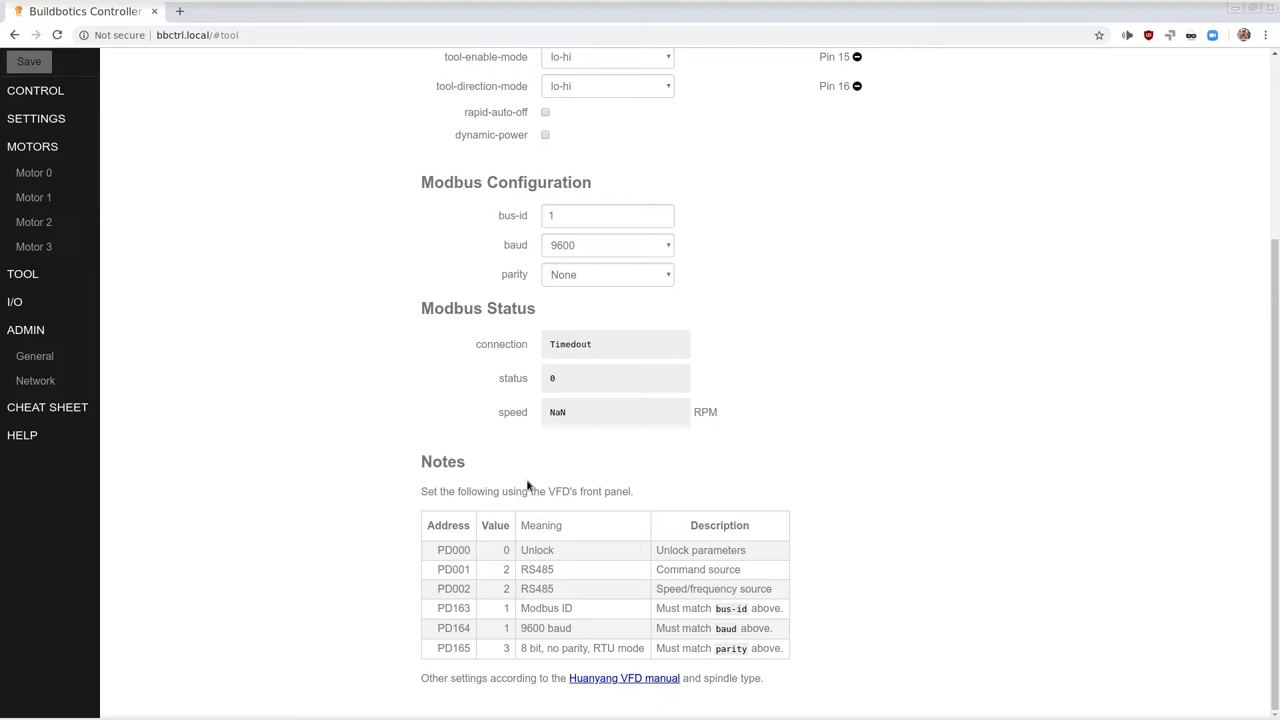
mouse_move(608, 528)
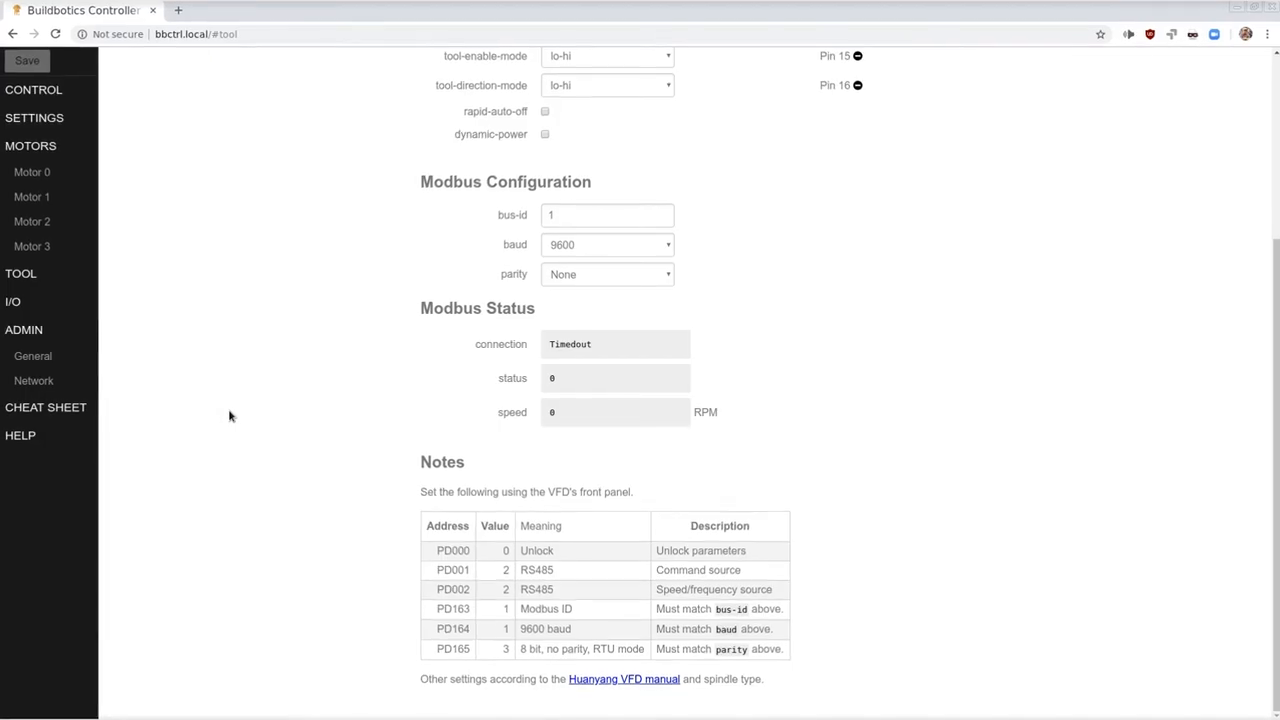
Scroll down toward the manual MDI command input on the control page.
scroll("down", 3)
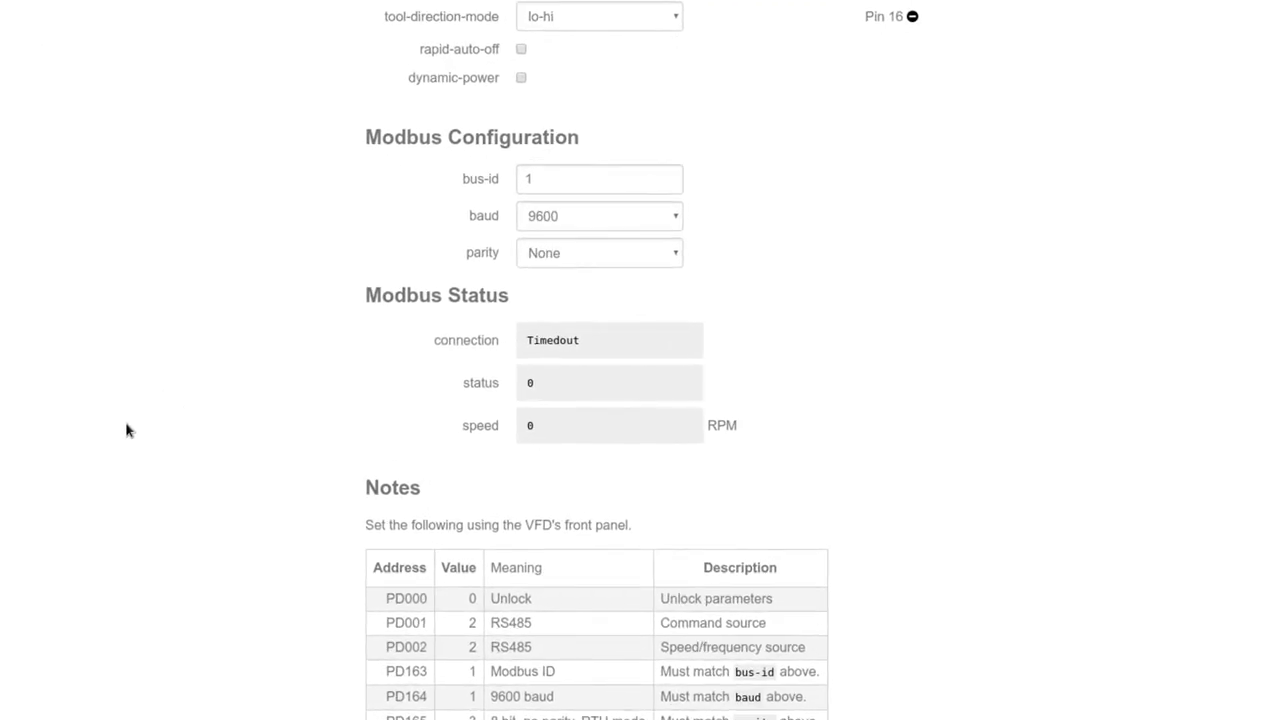
scroll("down", 3)
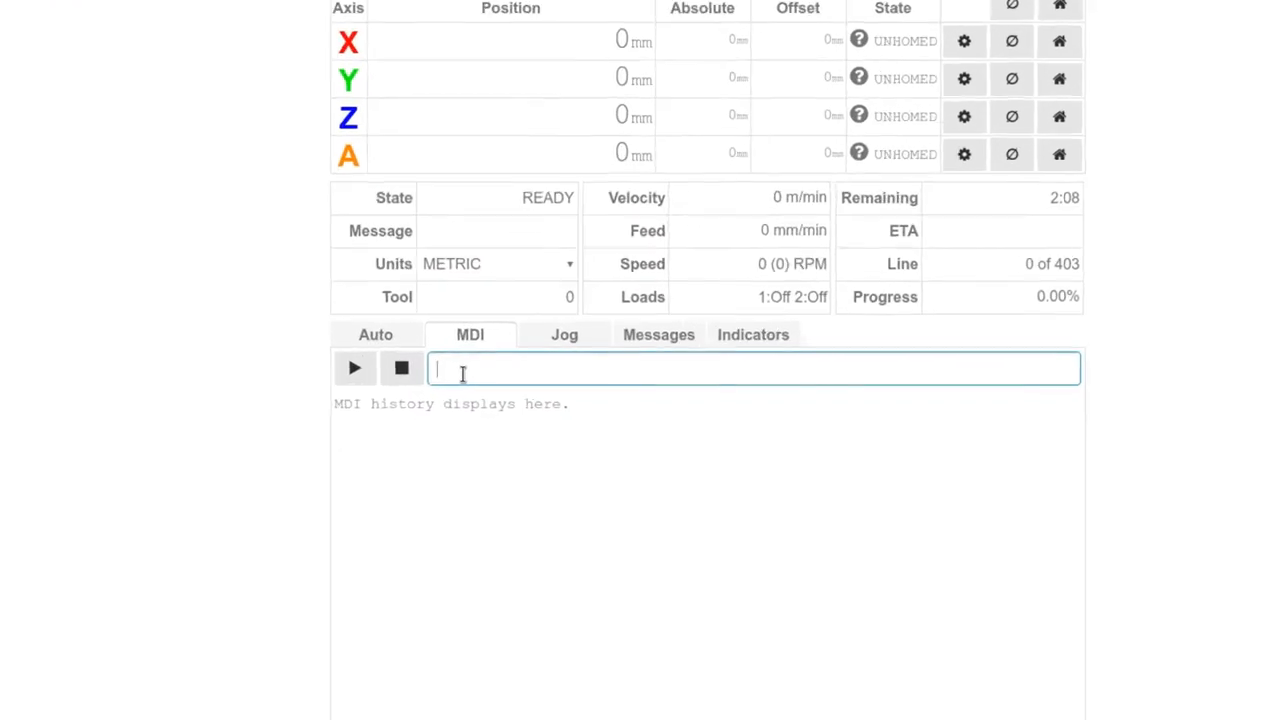
Enter the spindle command M3 S10000 in the MDI field.
type("M3 S")
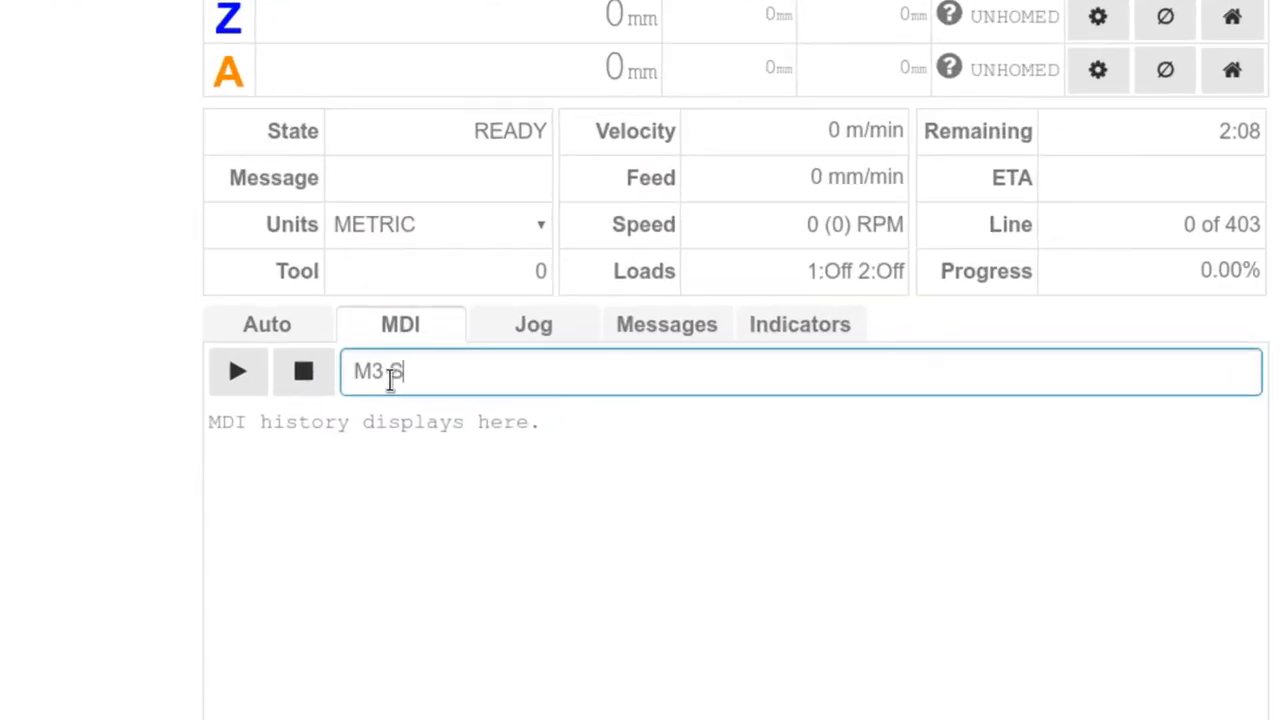
type("10000")
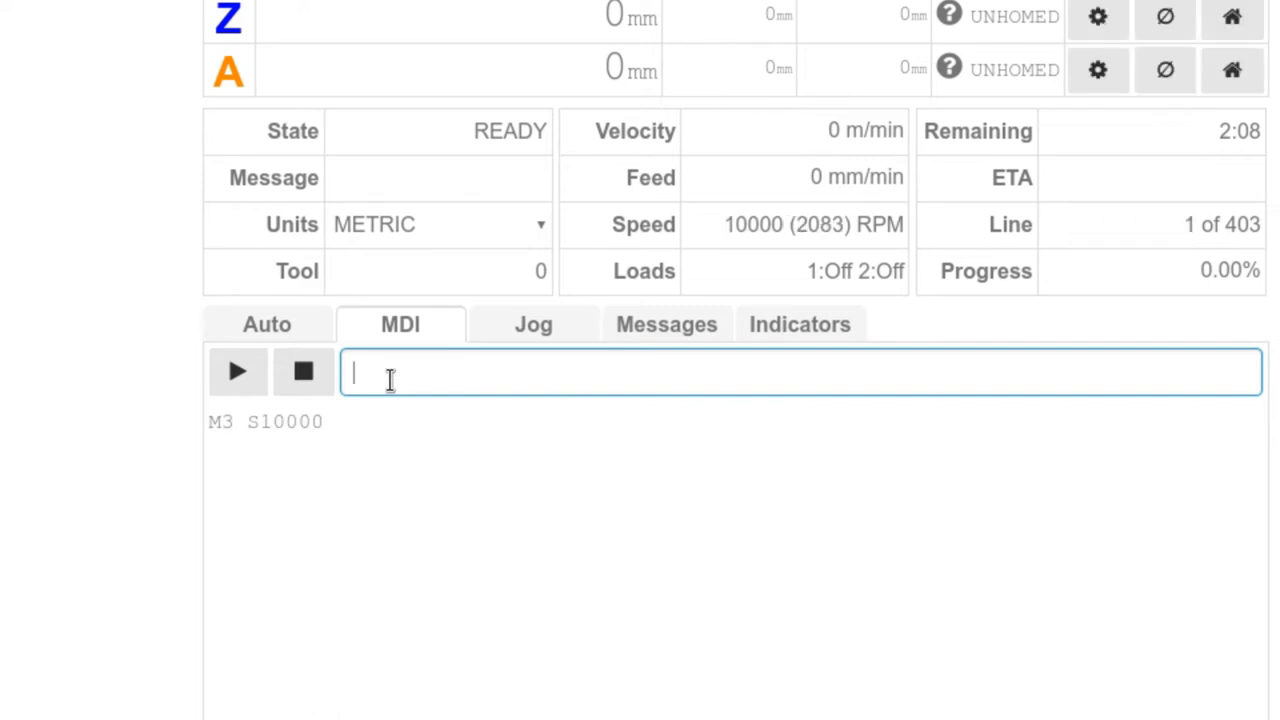
mouse_move(532, 378)
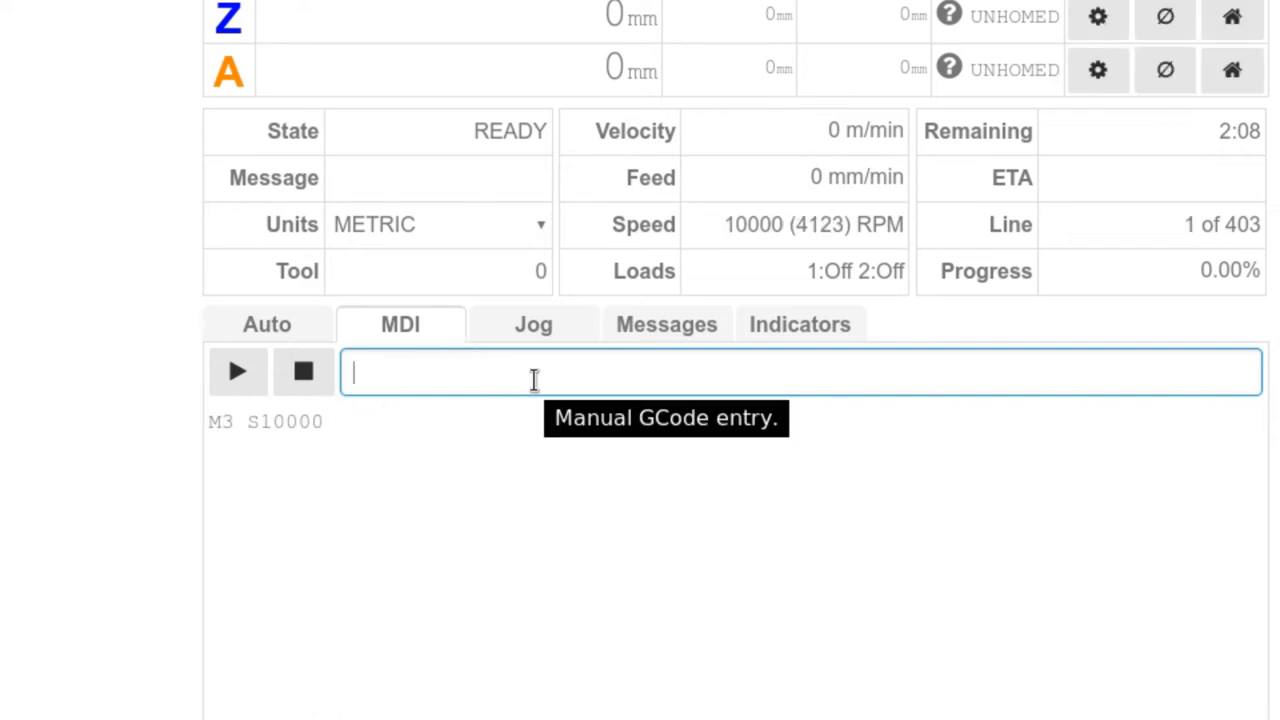